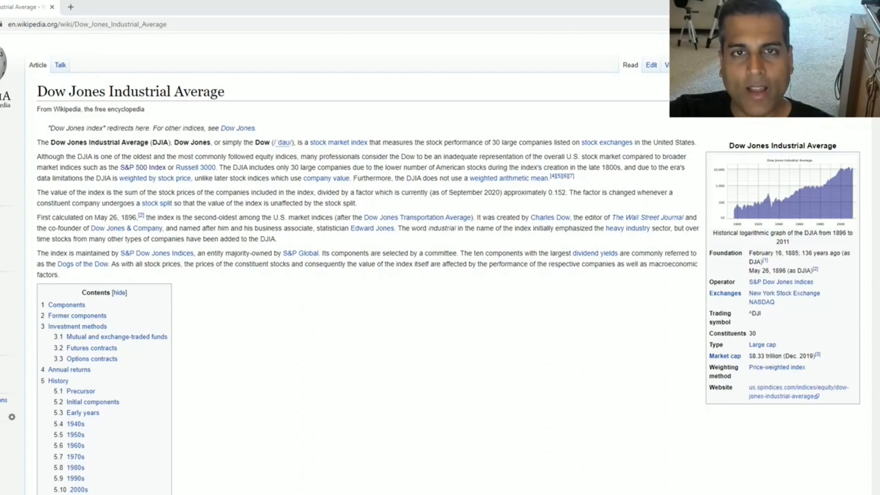
pyautogui.moveTo(453, 373)
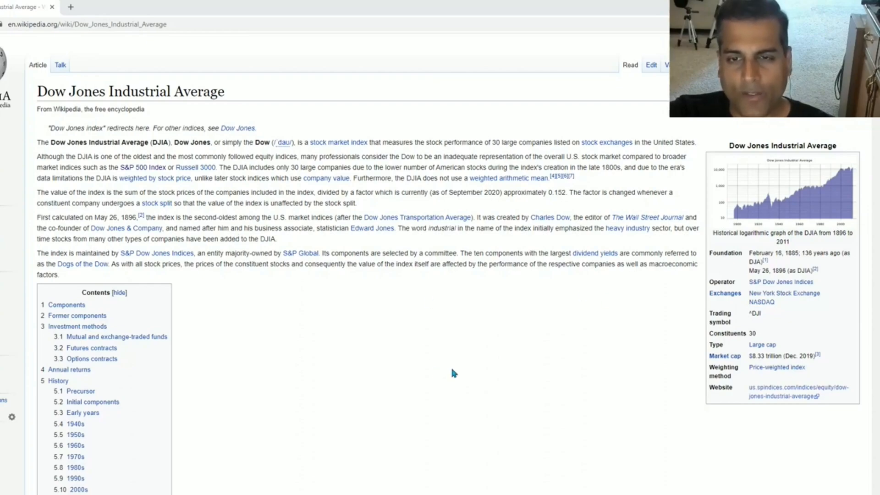
pyautogui.moveTo(793, 263)
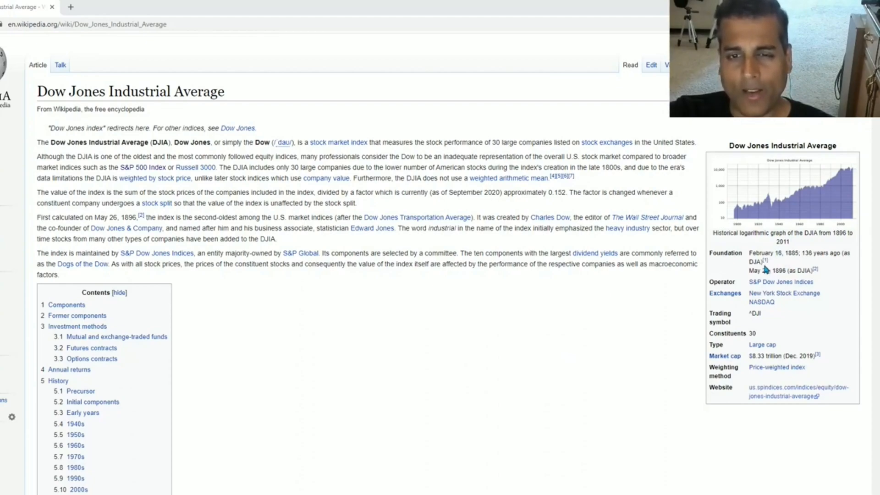
pyautogui.moveTo(750, 282)
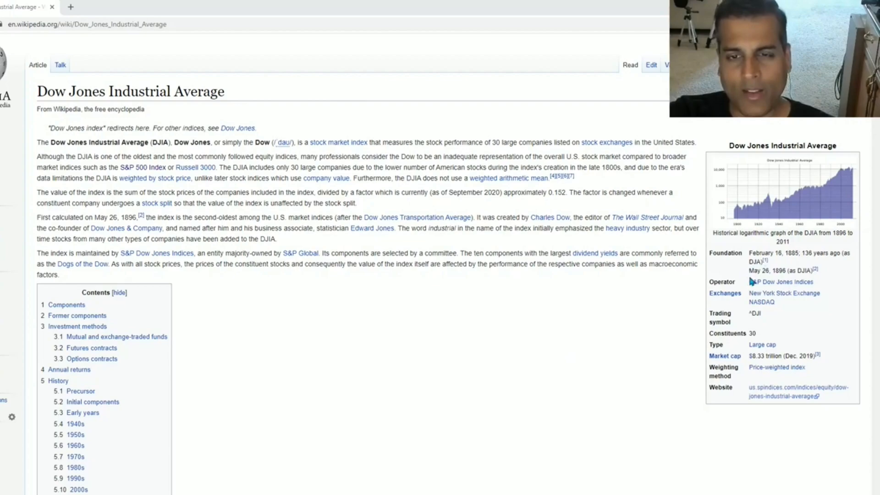
pyautogui.moveTo(822, 279)
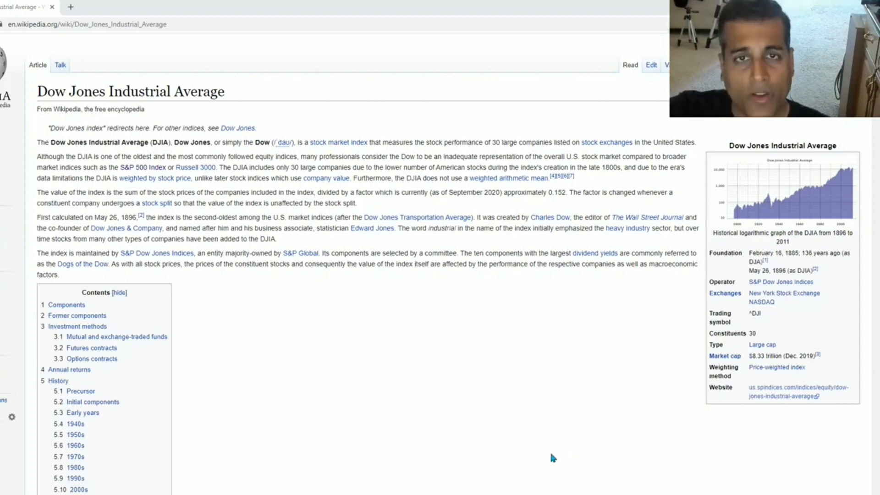
pyautogui.moveTo(574, 449)
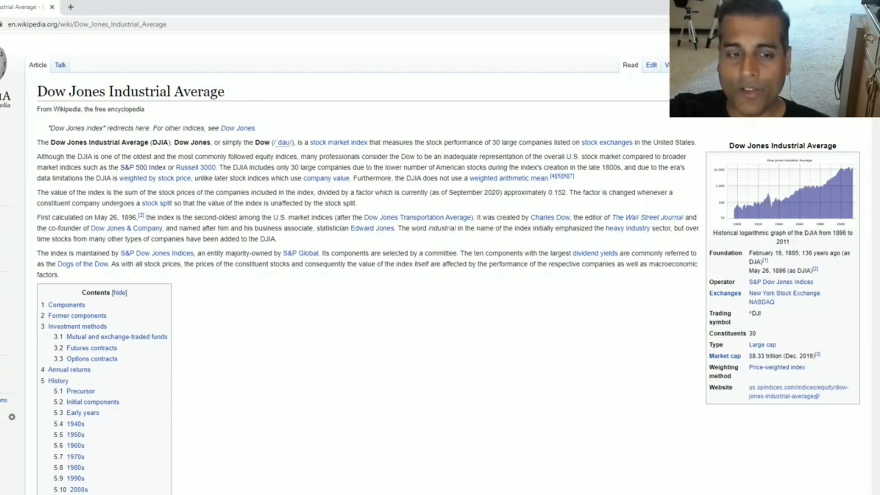
pyautogui.scroll(-3)
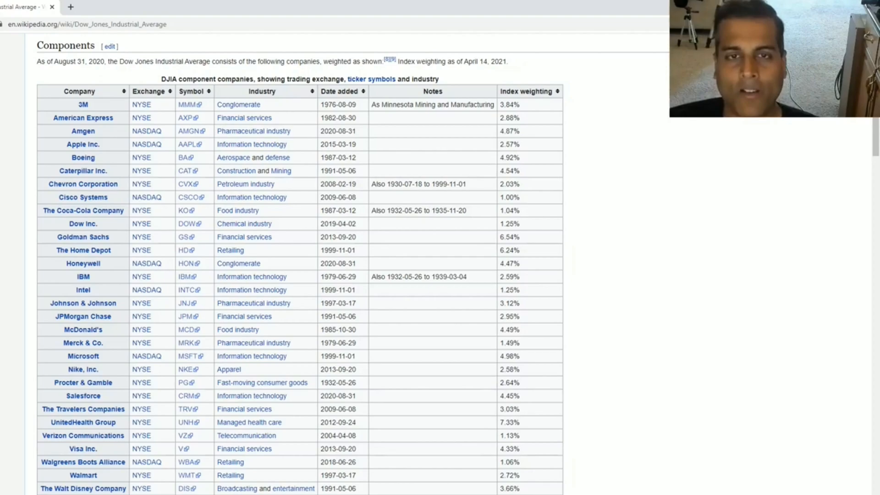
pyautogui.moveTo(832, 362)
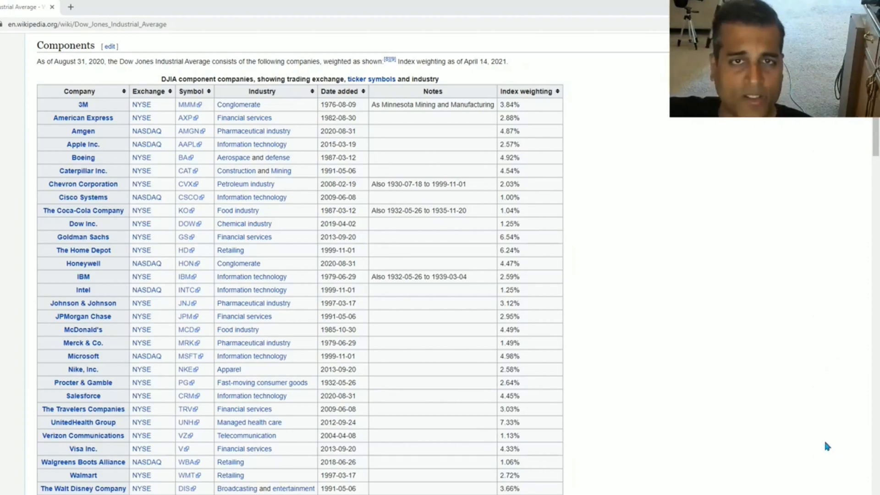
pyautogui.moveTo(817, 179)
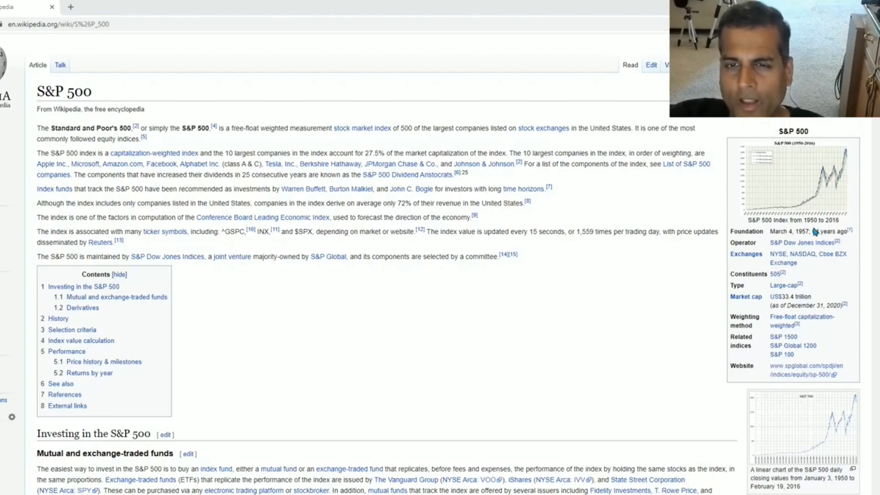
pyautogui.moveTo(876, 231)
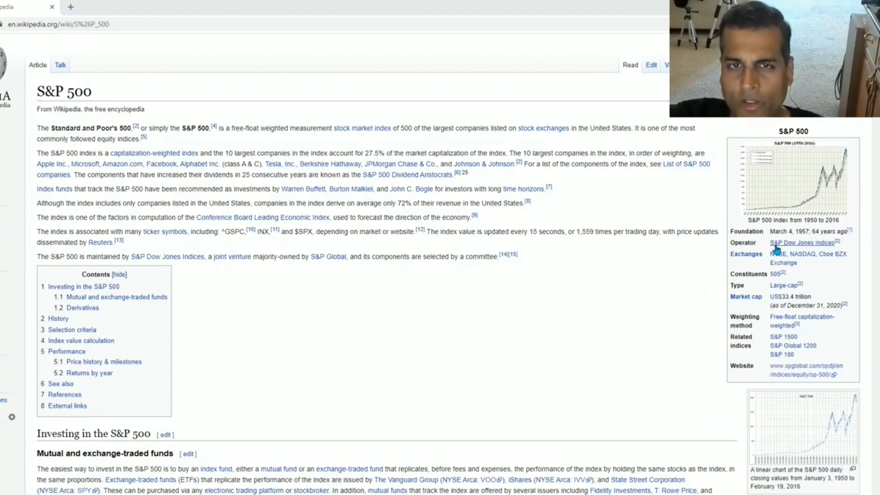
pyautogui.moveTo(799, 243)
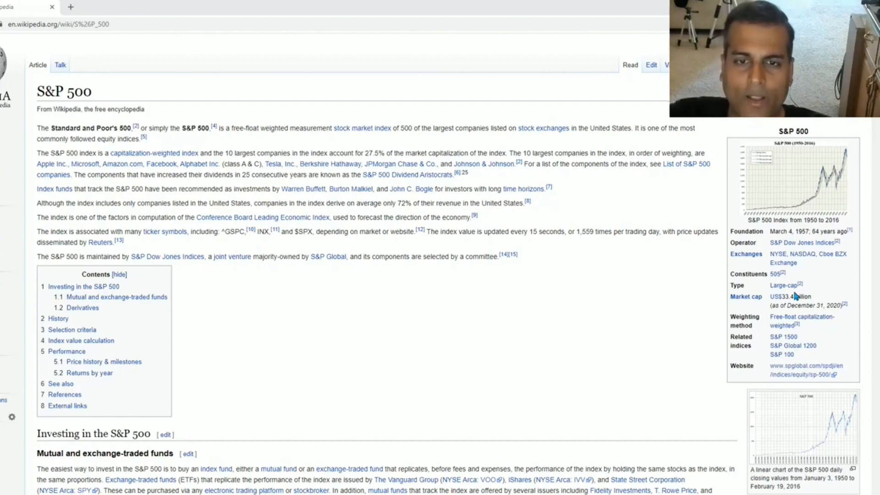
pyautogui.moveTo(652, 333)
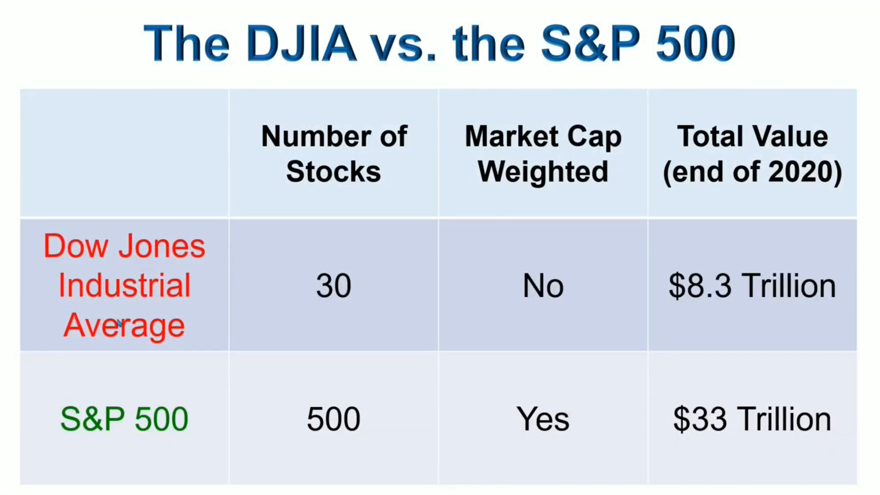
pyautogui.moveTo(324, 321)
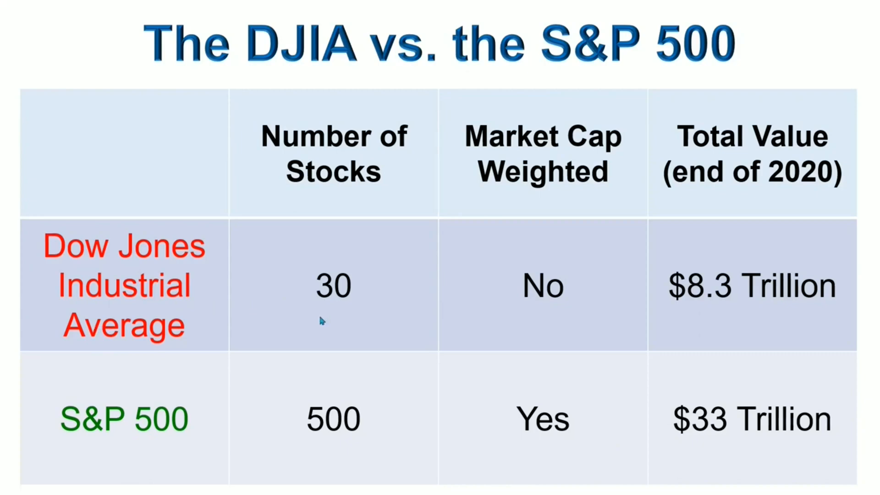
pyautogui.moveTo(780, 320)
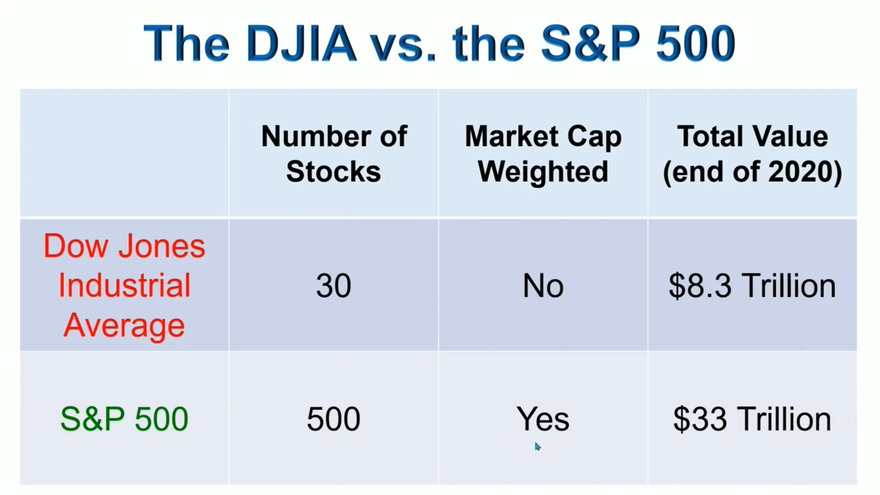
pyautogui.moveTo(711, 436)
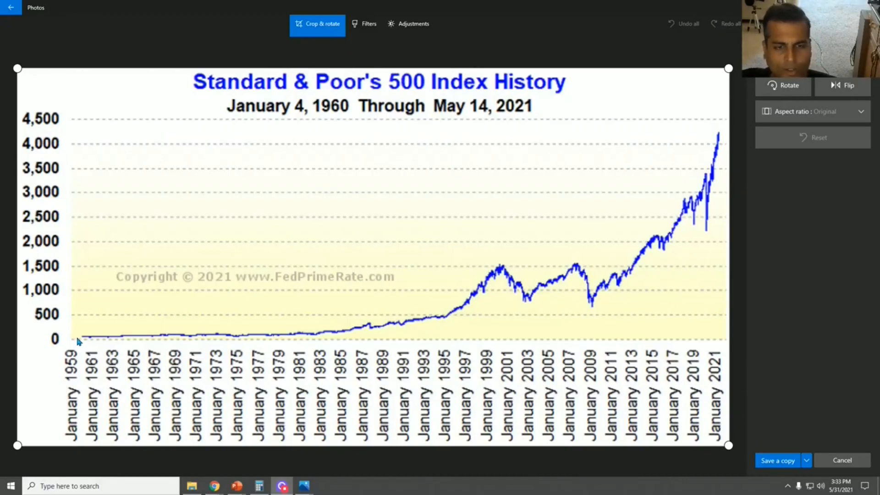
pyautogui.moveTo(318, 348)
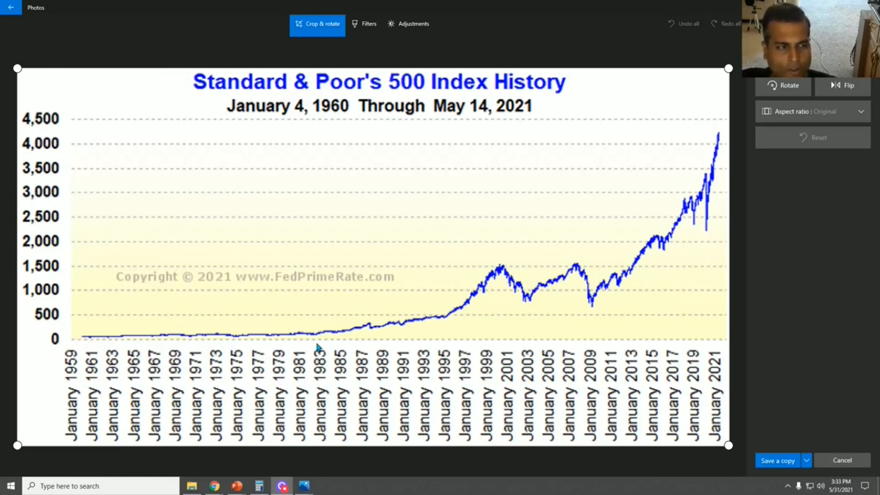
pyautogui.moveTo(3, 364)
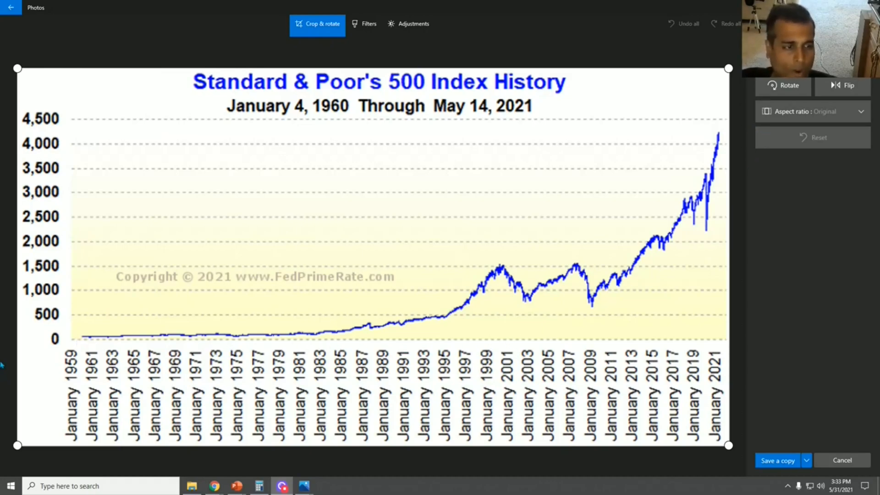
pyautogui.moveTo(243, 356)
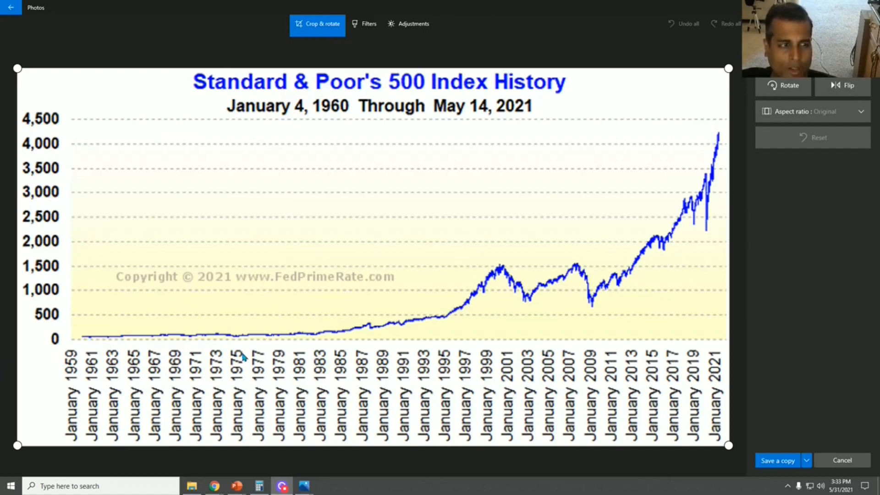
pyautogui.moveTo(86, 336)
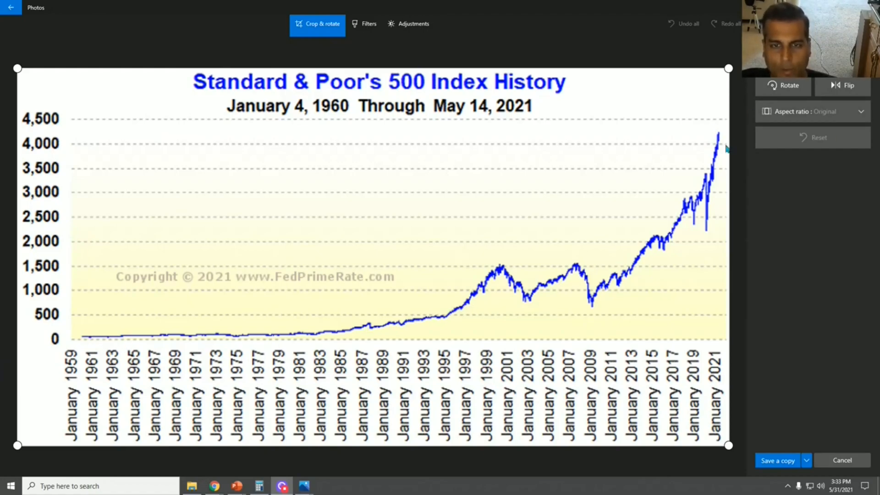
pyautogui.moveTo(483, 313)
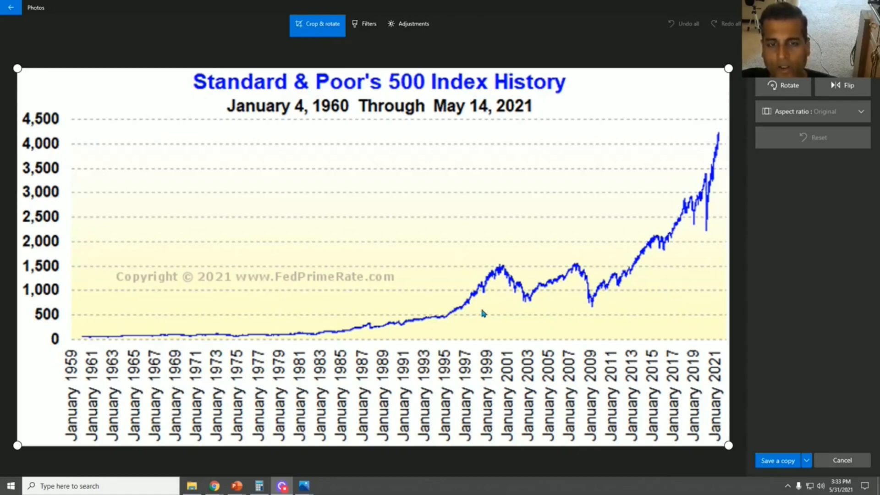
pyautogui.moveTo(663, 248)
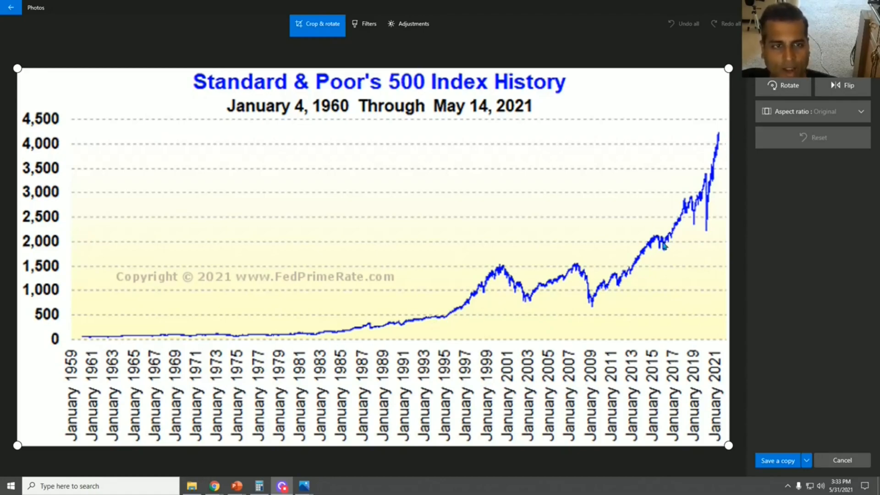
pyautogui.moveTo(651, 253)
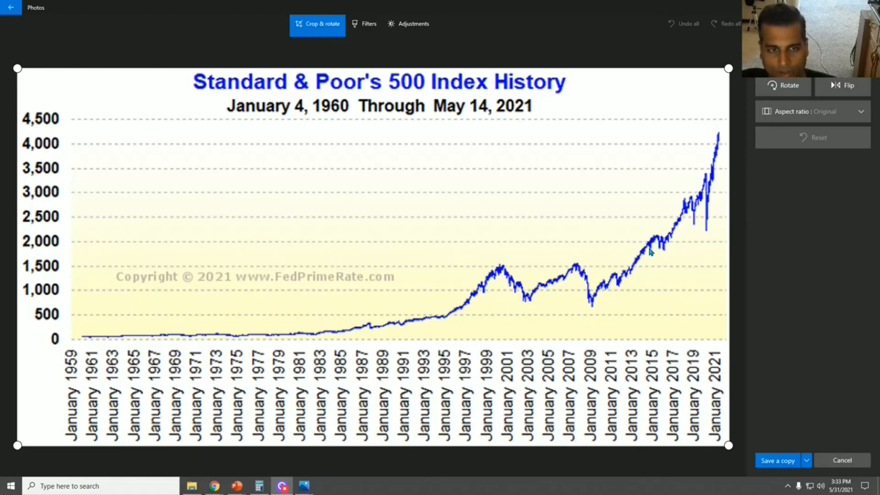